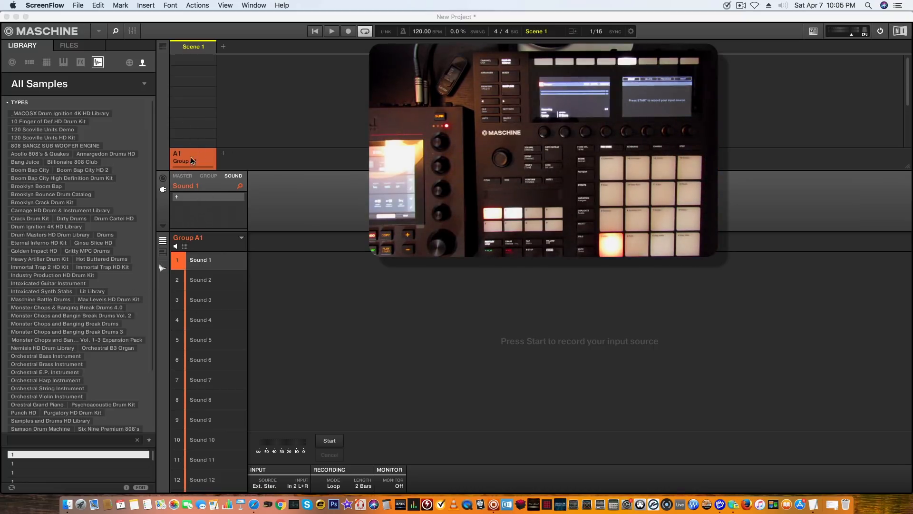
Recolor Group A1 purple from its right-click menu.
right_click(187, 158)
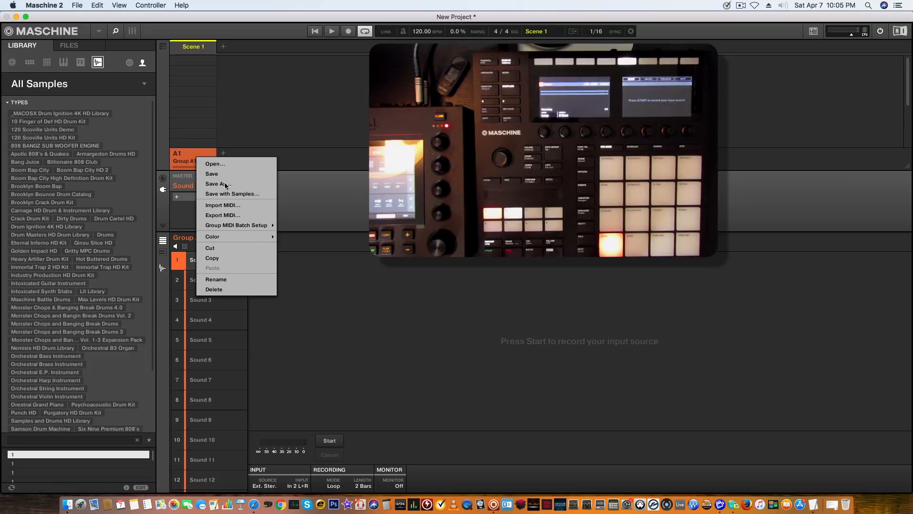
left_click(233, 236)
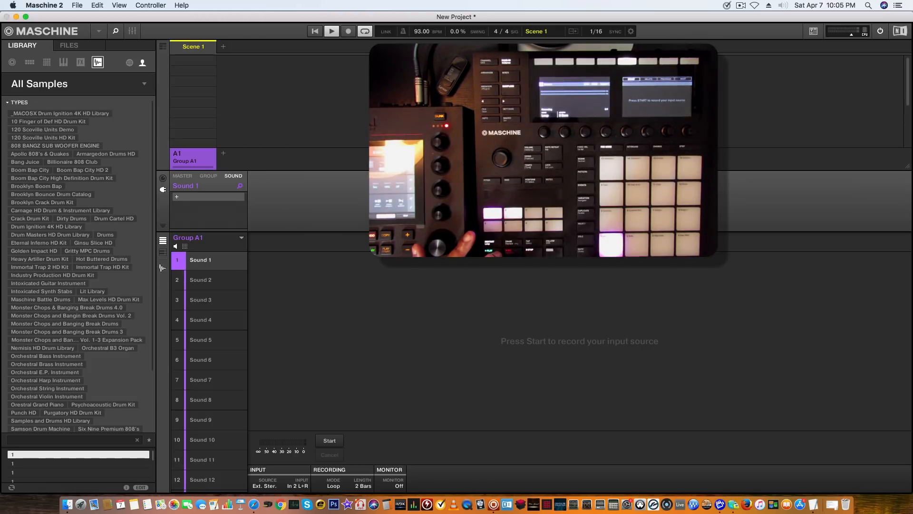
mouse_move(207, 275)
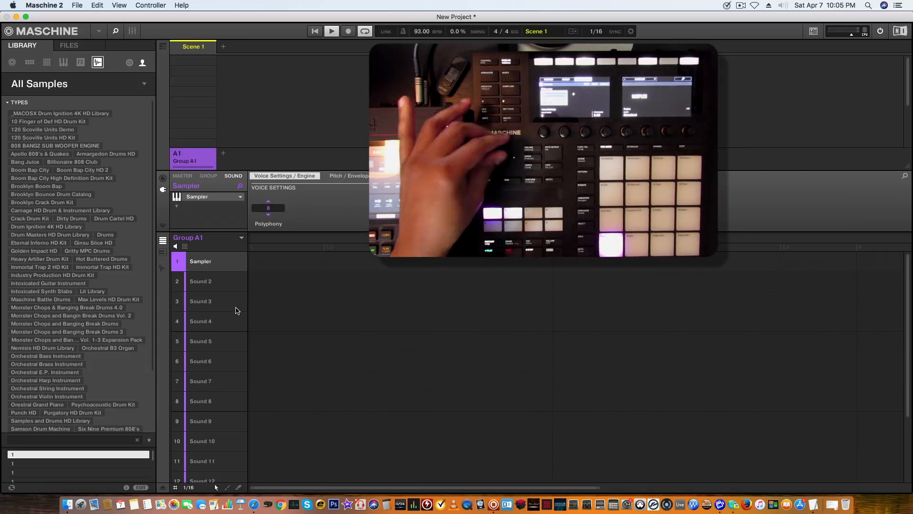
Set the Sampler's polyphony to 1 voice.
left_click(268, 208)
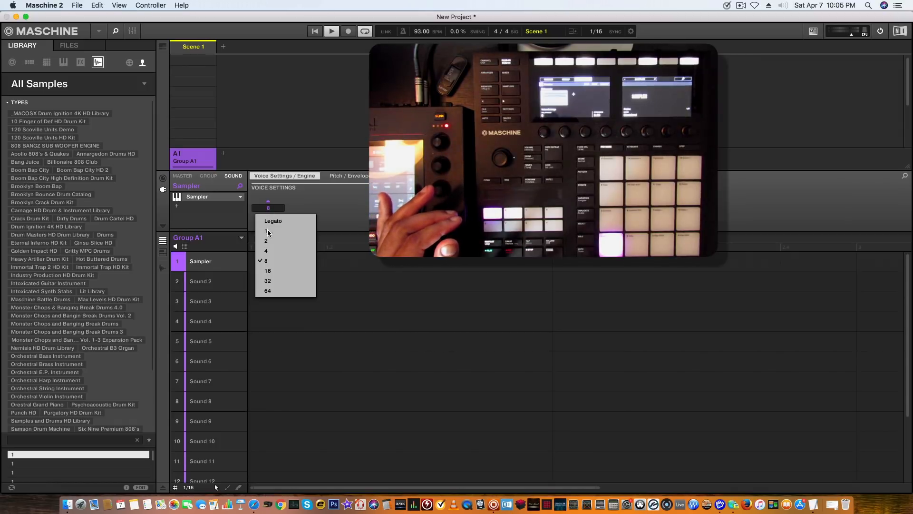
left_click(268, 230)
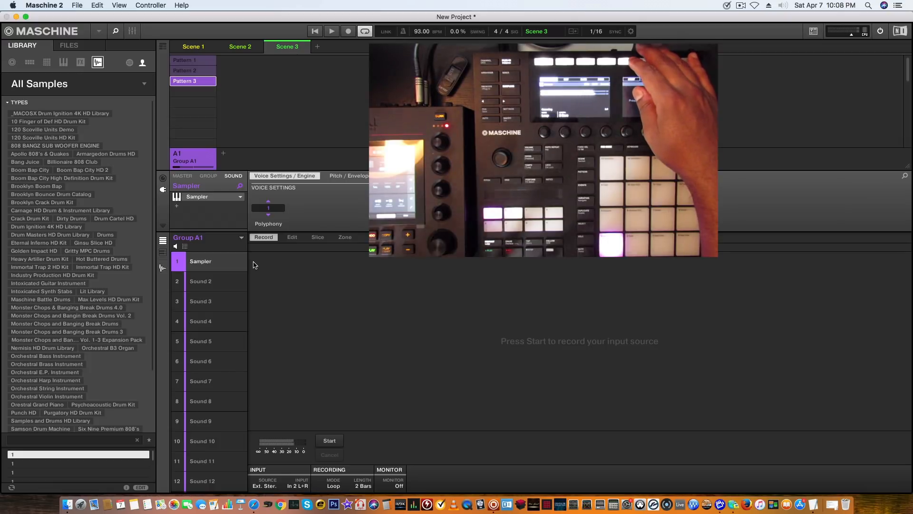
Arm recording and capture a 2-bar loop into Sound 1's Sampler.
left_click(348, 31)
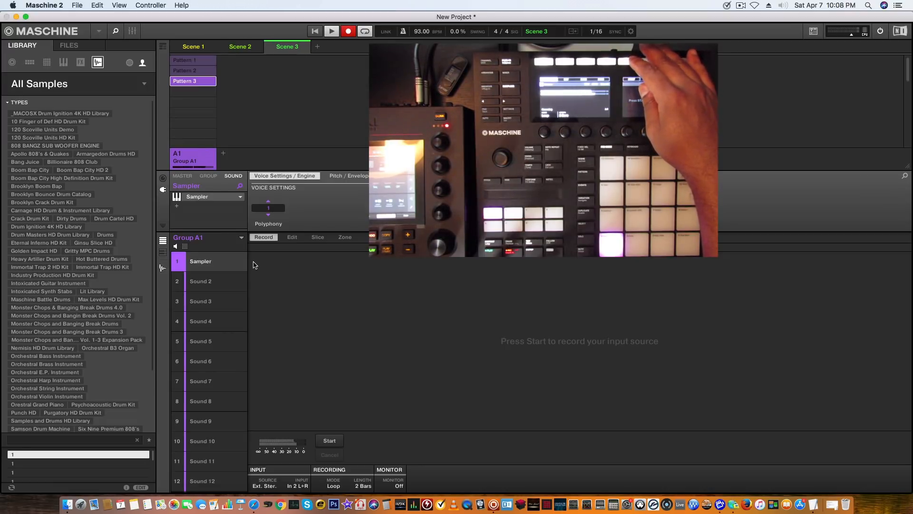
left_click(328, 440)
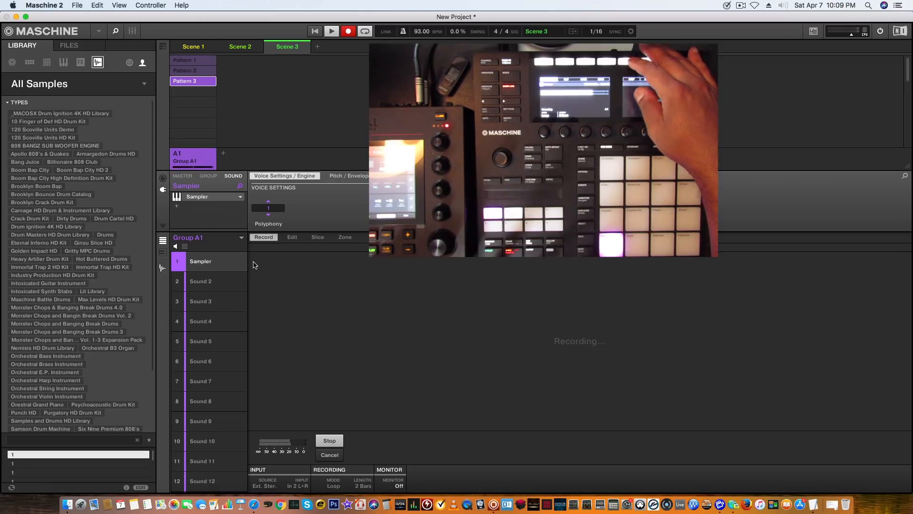
left_click(329, 440)
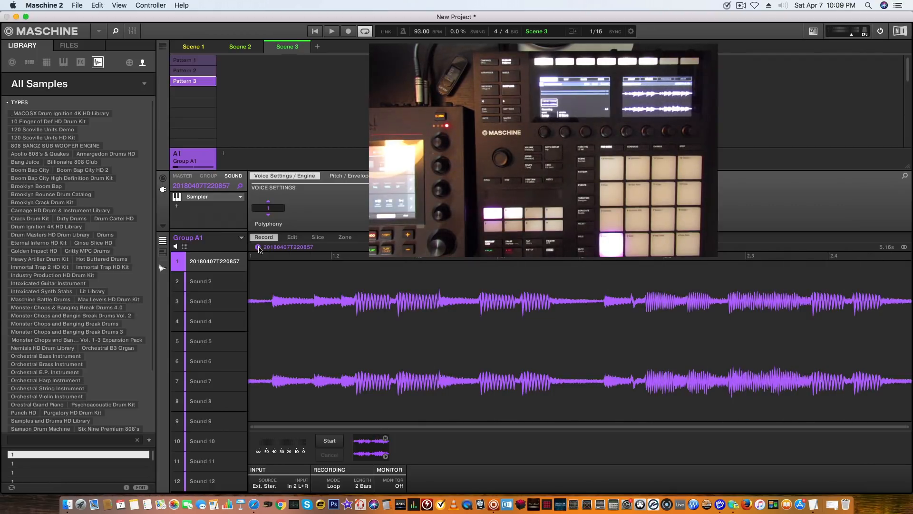
mouse_move(815, 318)
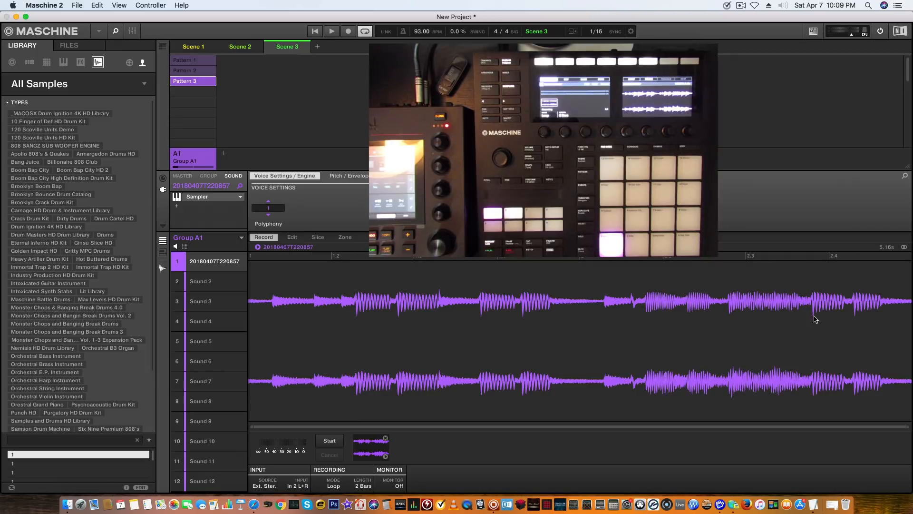
mouse_move(415, 305)
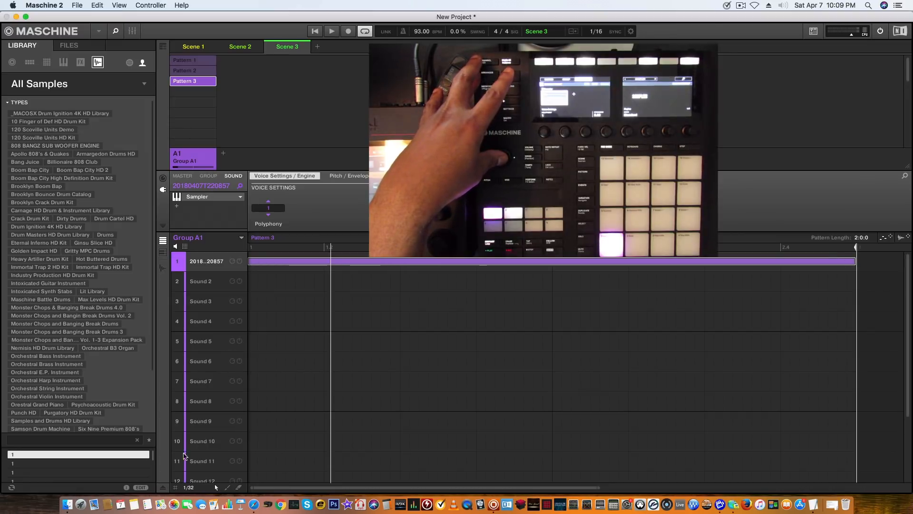
Open the grid resolution choices in the Pattern Editor.
left_click(189, 487)
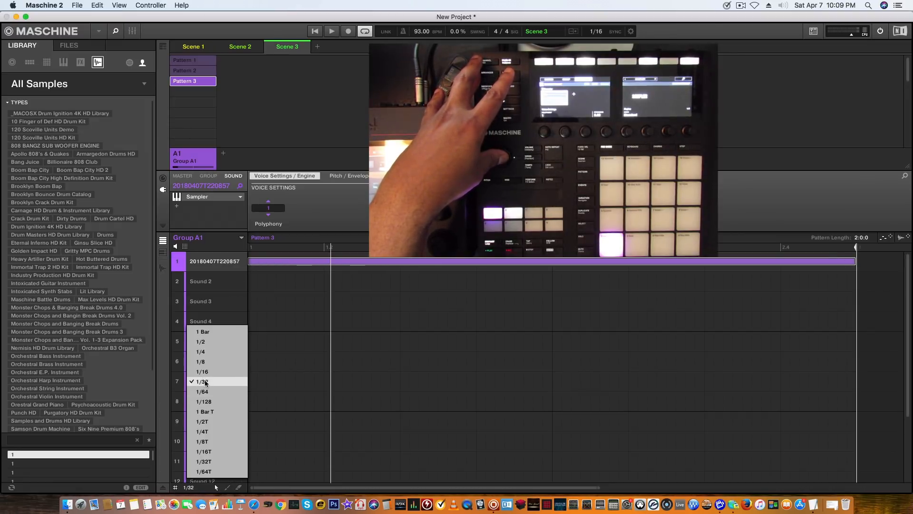
Change the Pattern 3 step grid from 1/32 to 1/16.
left_click(201, 371)
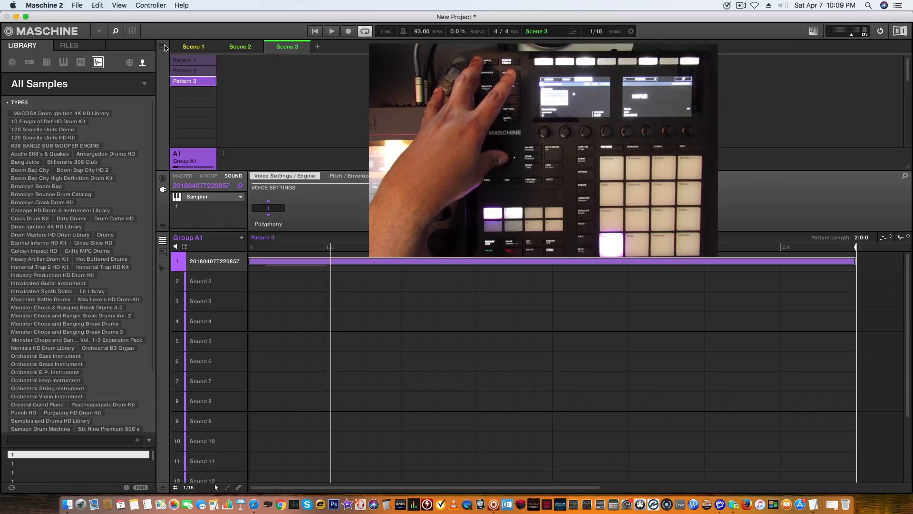
left_click(188, 164)
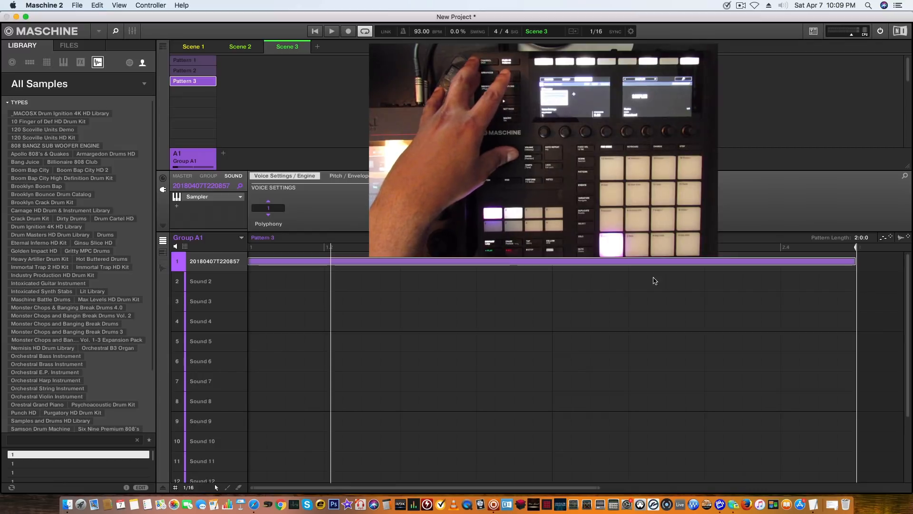
mouse_move(552, 305)
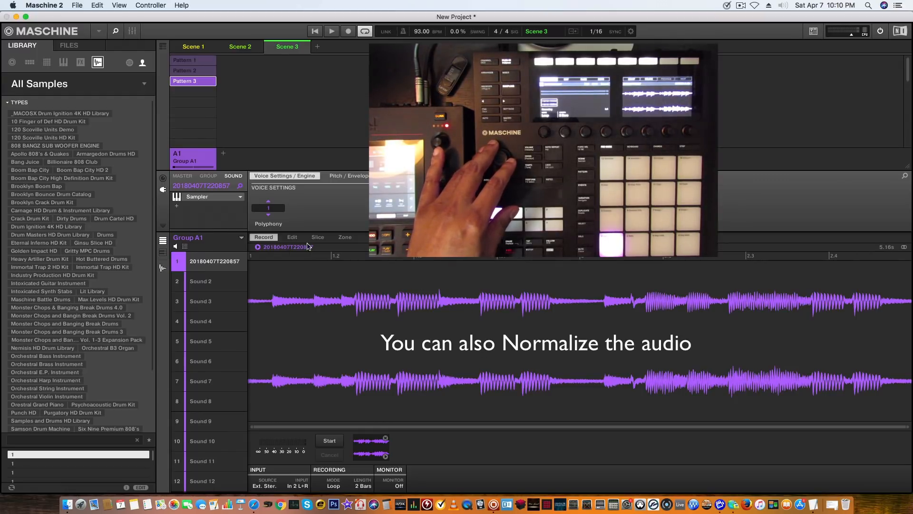
Open the recorded loop in the Sample Editor's Edit tab and truncate its edges.
left_click(292, 237)
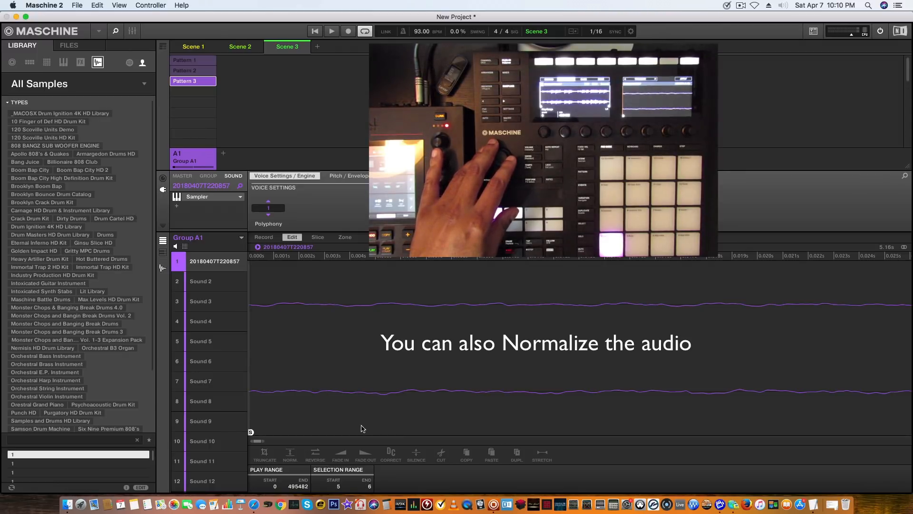
left_click(490, 453)
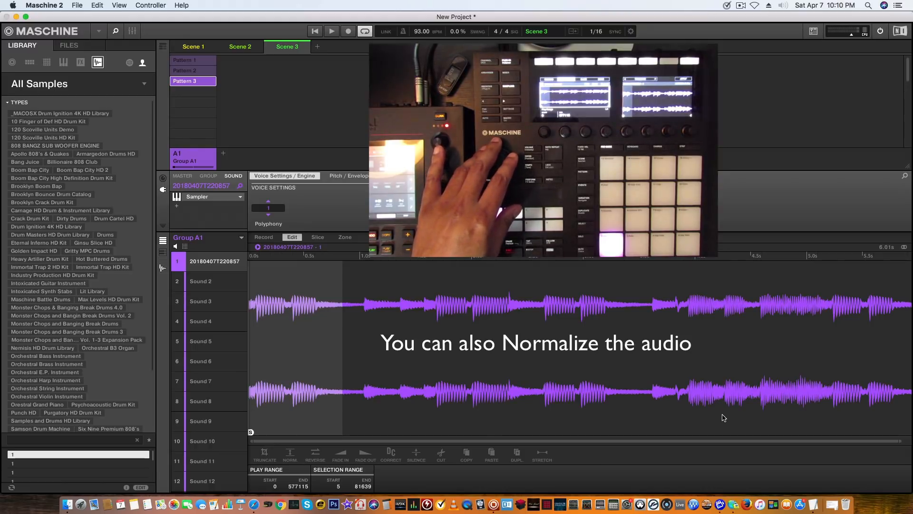
mouse_move(697, 394)
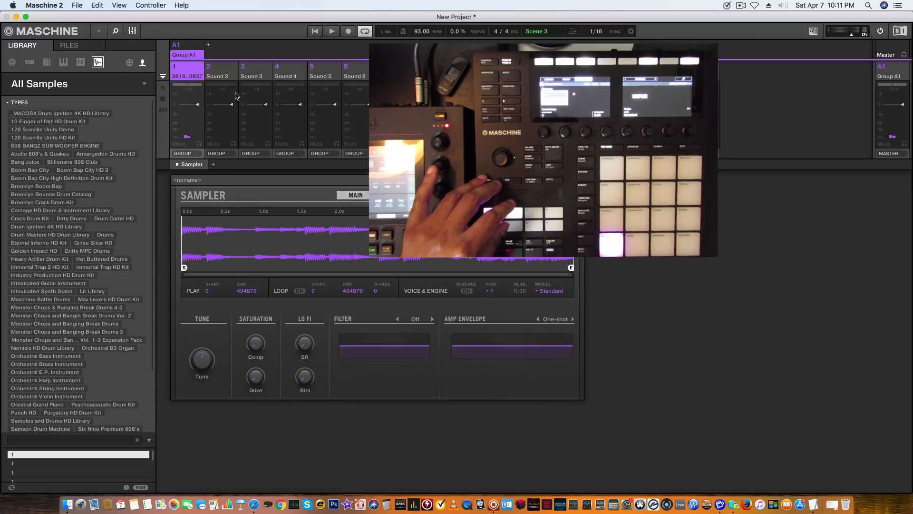
Show the Sampler panel to check the trimmed loop's play range ending at 494979.
left_click(571, 319)
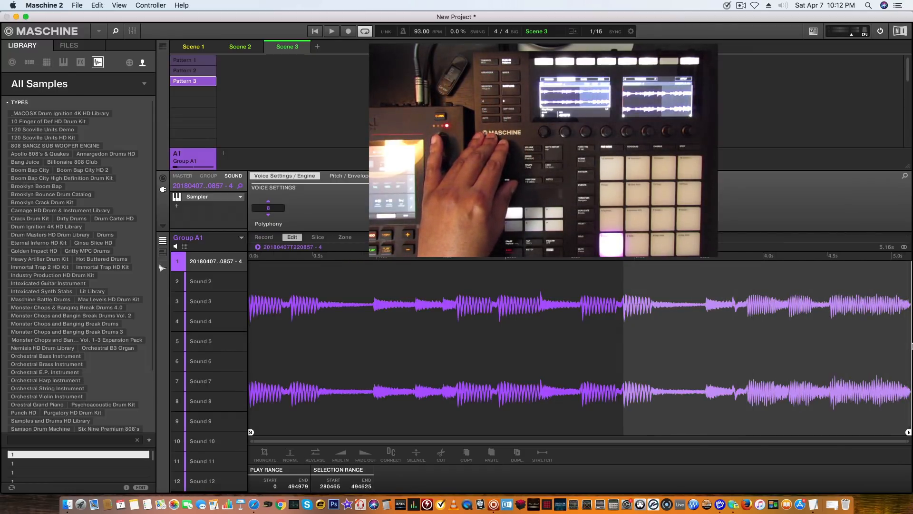
Fade out the loop's tail from about 3.3 s to the end.
left_click(365, 454)
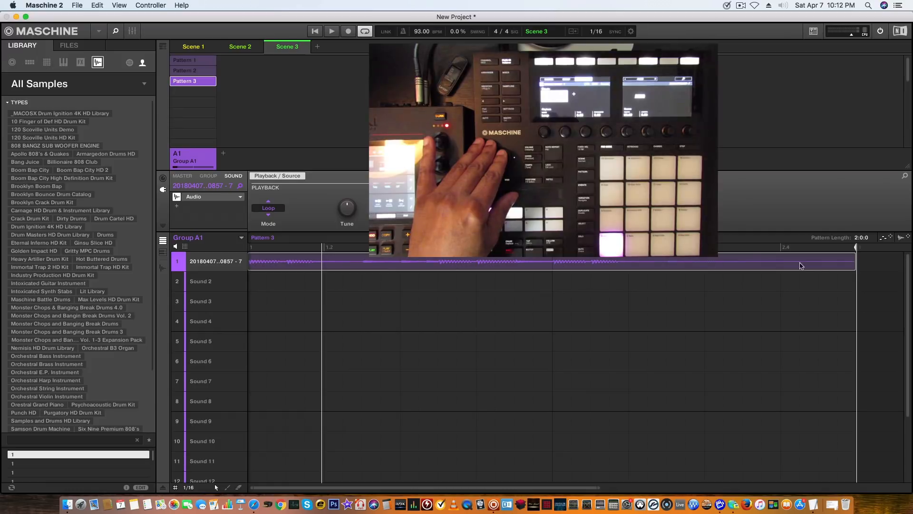
mouse_move(818, 266)
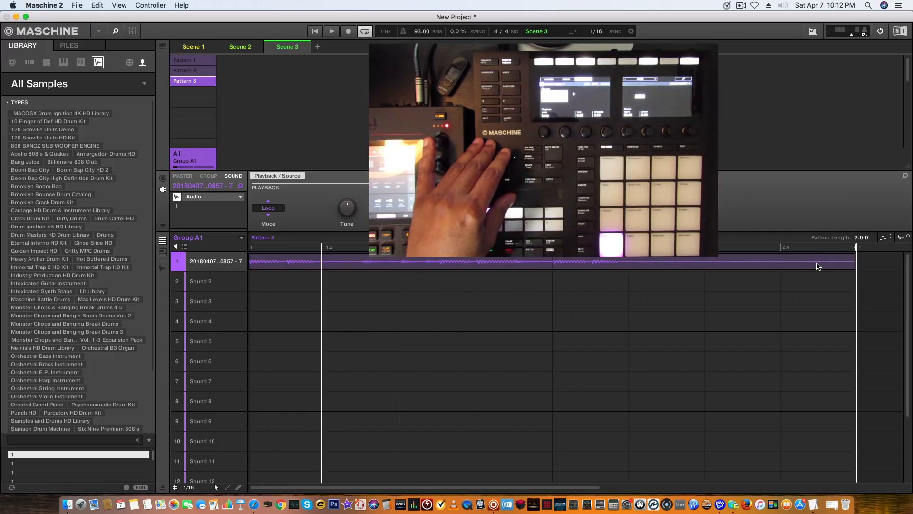